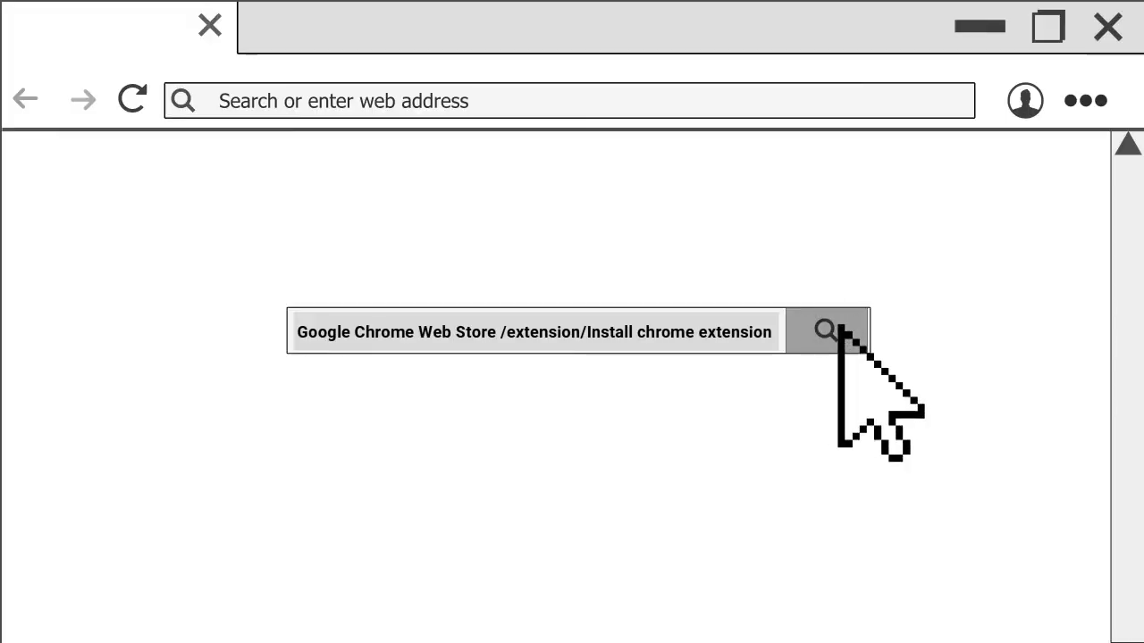
# Search for the Chrome Web Store and open the Install Chrome Extensions add-on page.
pyautogui.click(825, 331)
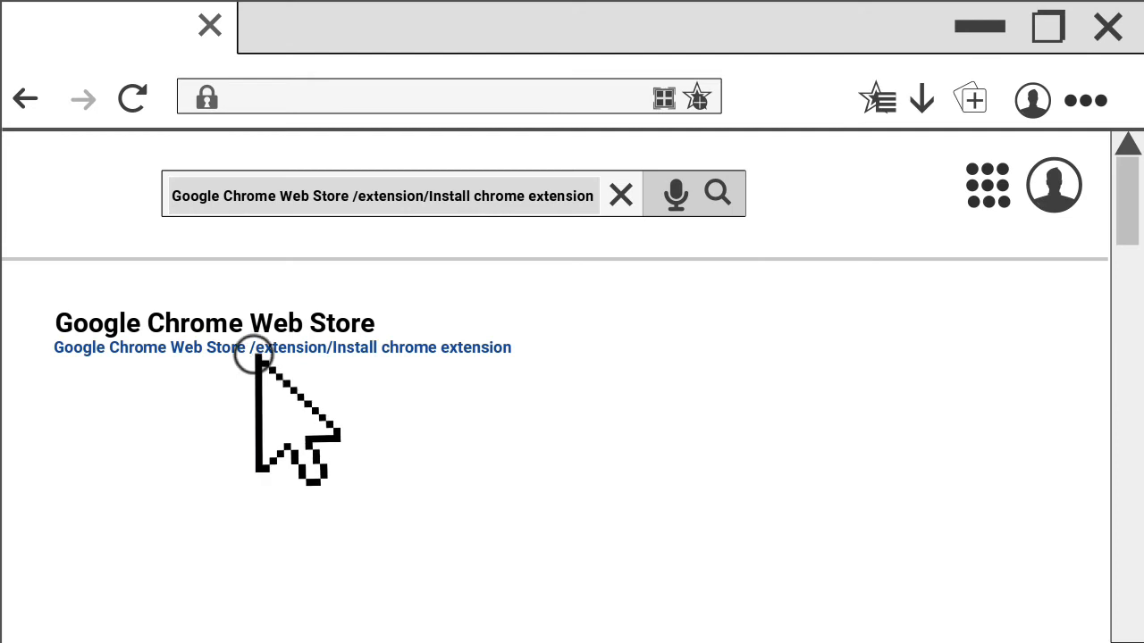
pyautogui.click(282, 347)
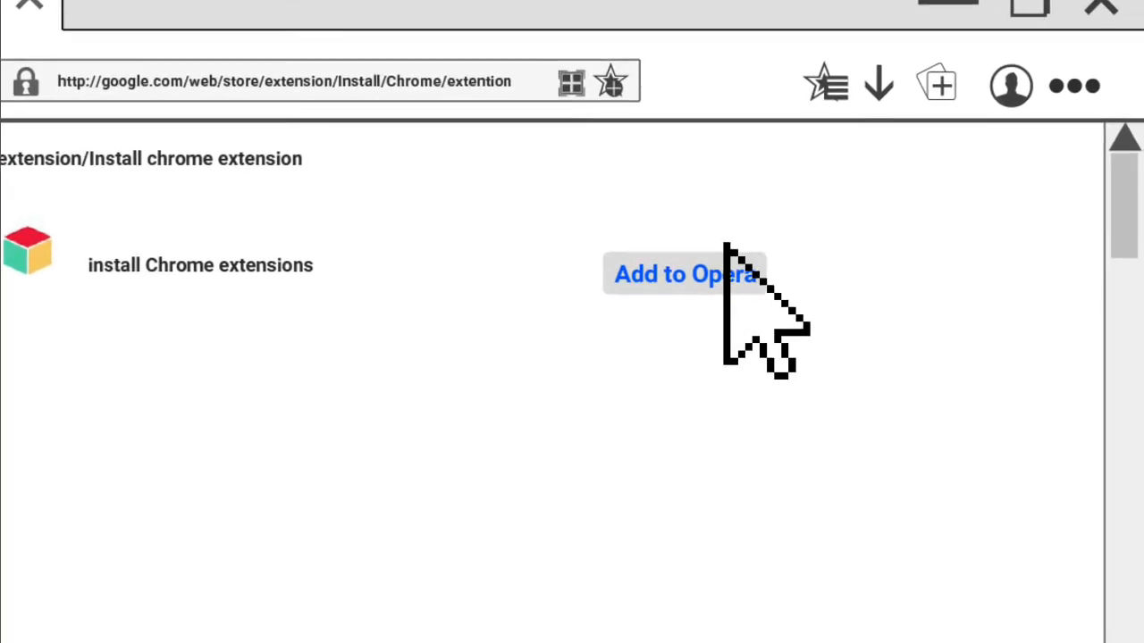
# Add the Install Chrome Extensions add-on so its icon appears in the toolbar.
pyautogui.click(683, 275)
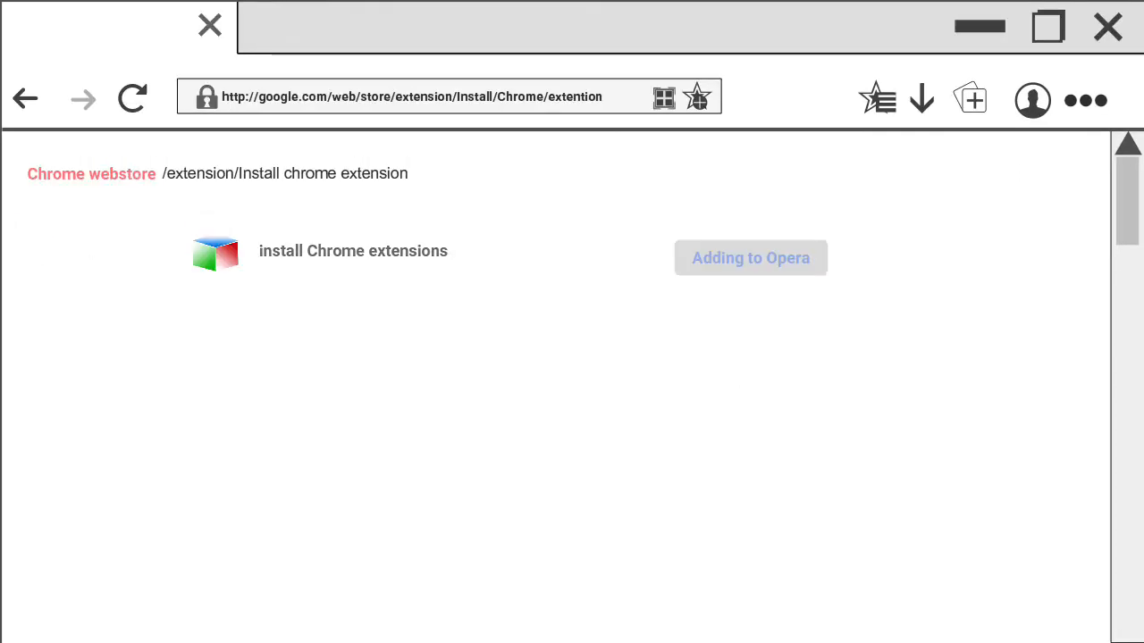
pyautogui.click(750, 257)
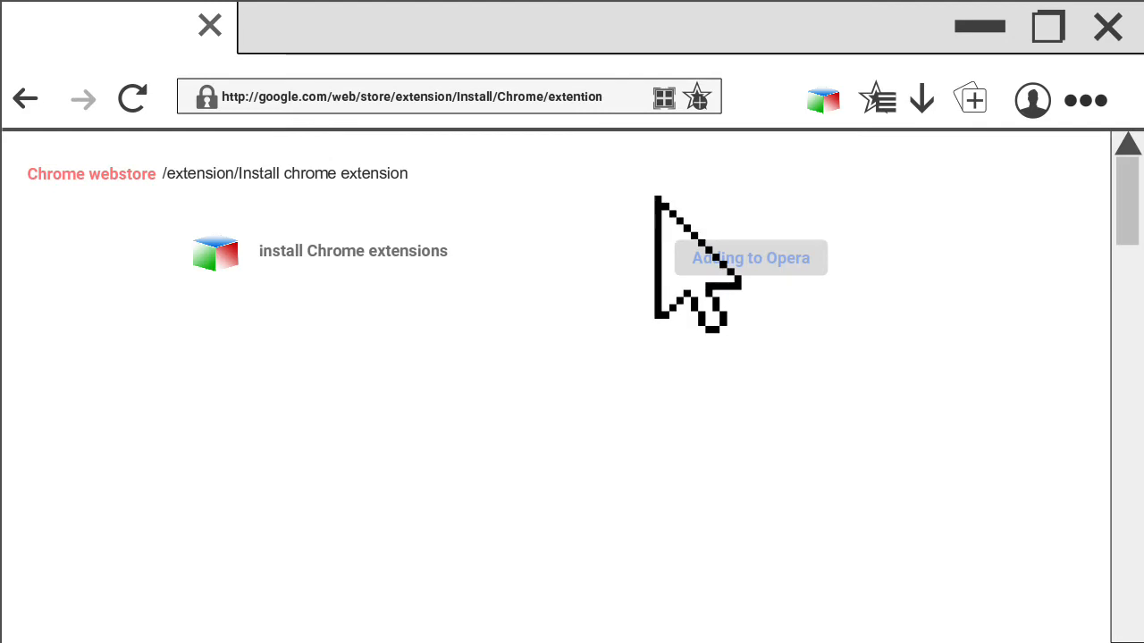
pyautogui.click(751, 258)
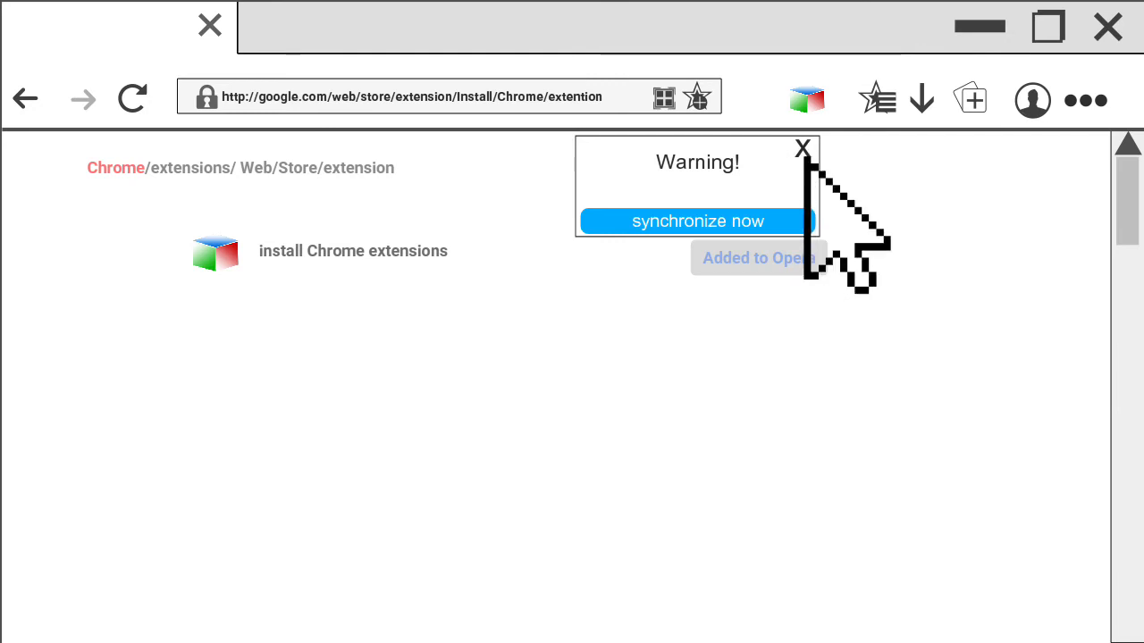
# Dismiss the sync warning and show the installed extension's panel with its manage option.
pyautogui.click(801, 147)
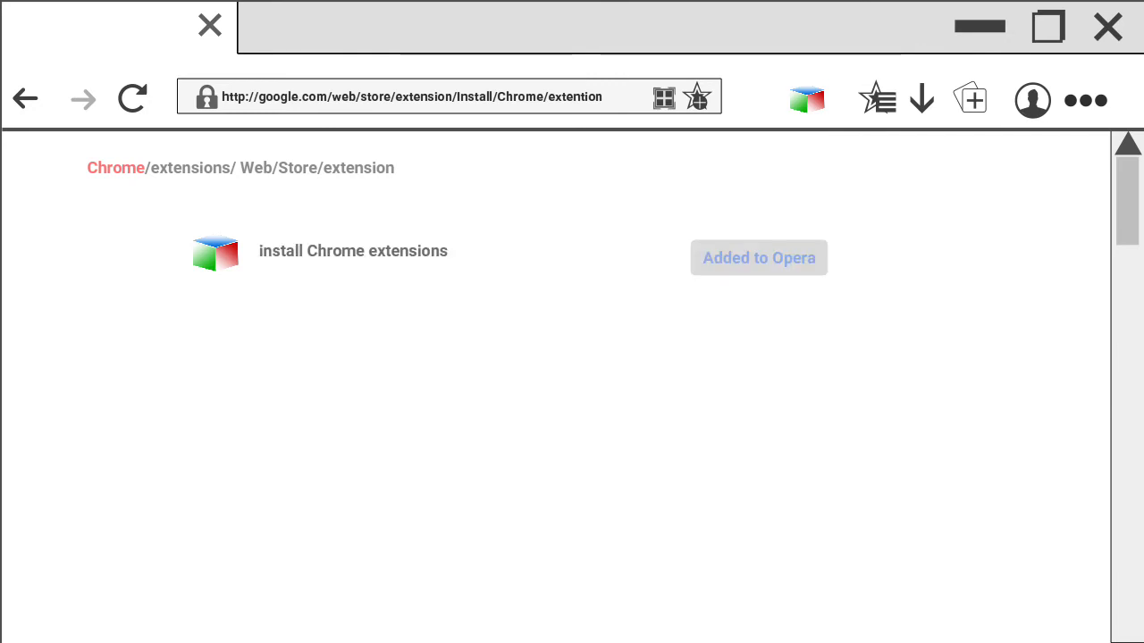
pyautogui.click(758, 257)
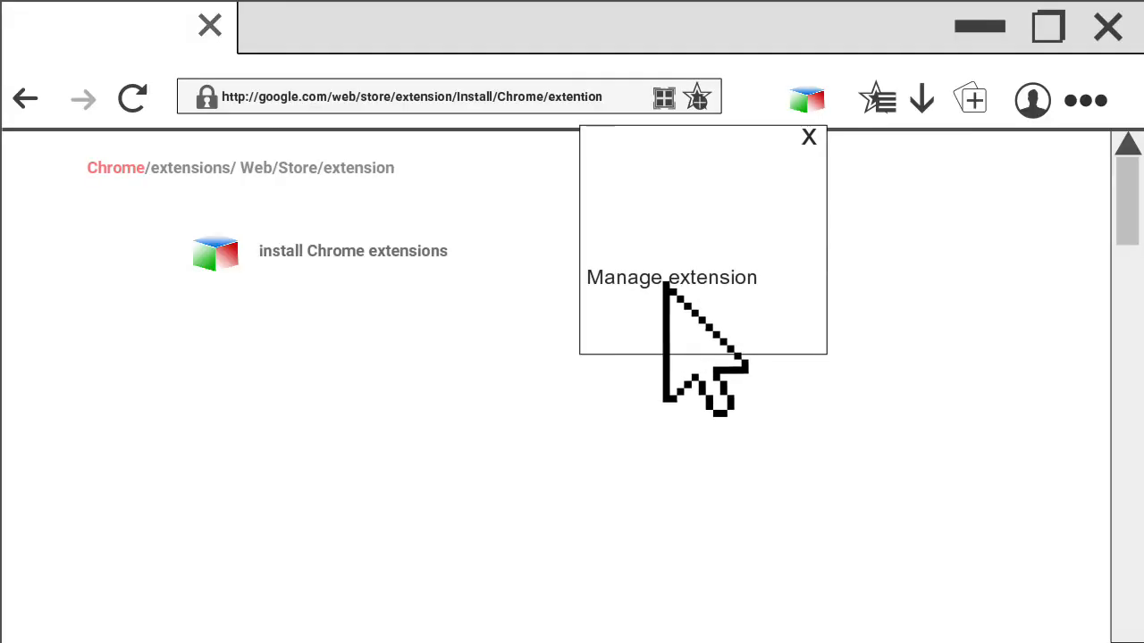
# View the extension's management page down to the 'Allow access to file URLs' option.
pyautogui.click(672, 277)
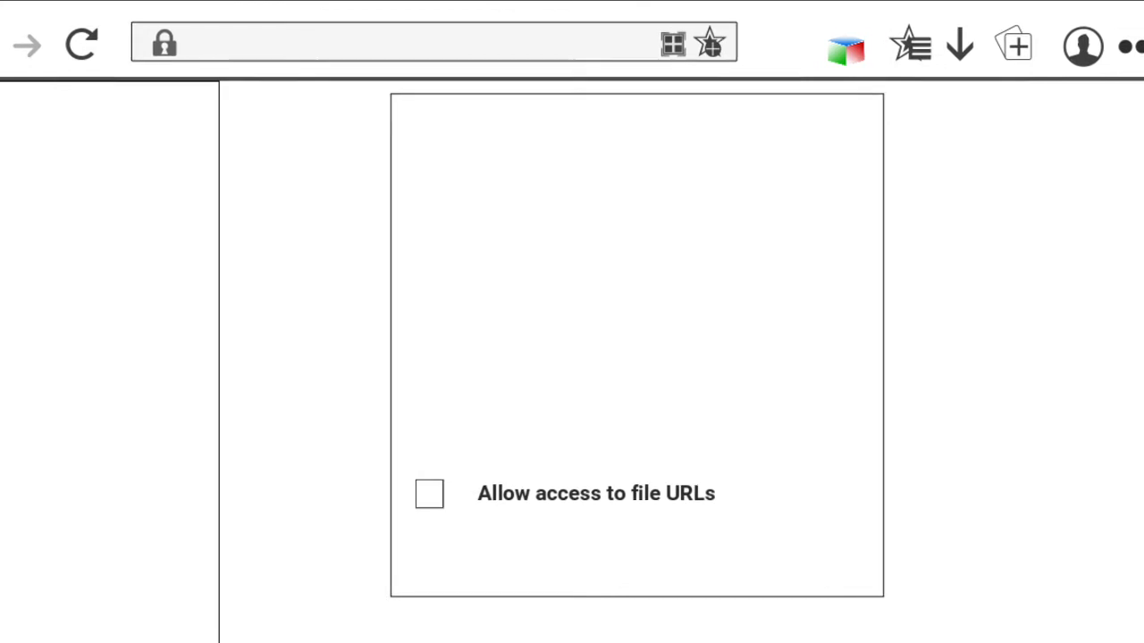
pyautogui.scroll(-3)
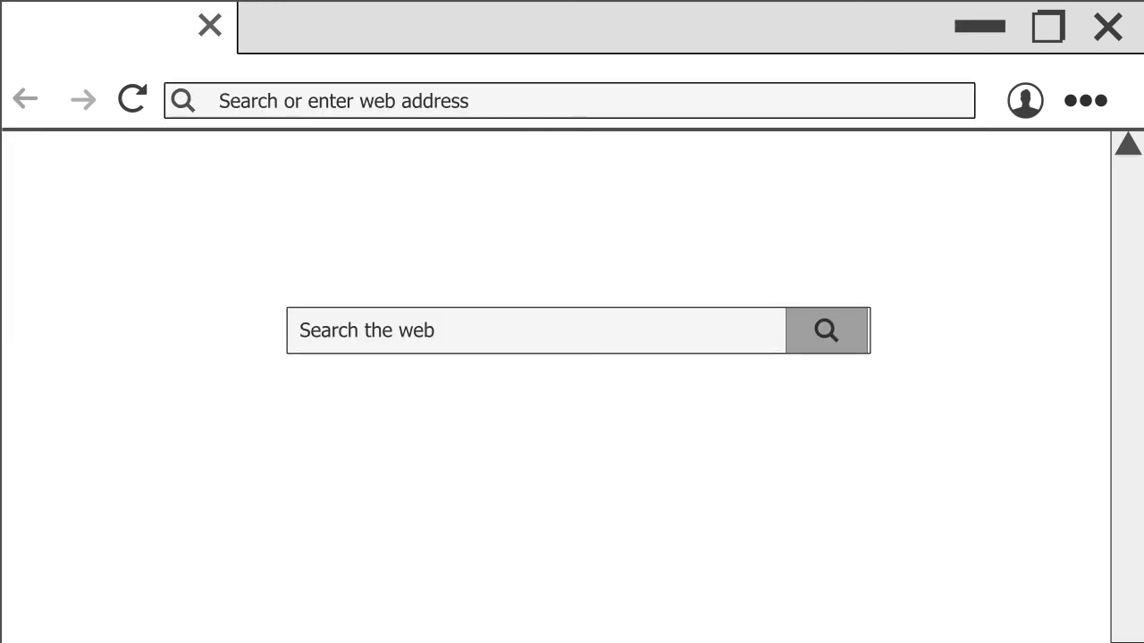
# Search 'Google Chrome Web S' from the start page to reach an addable store extension page.
pyautogui.write('Google Chrome Web S')
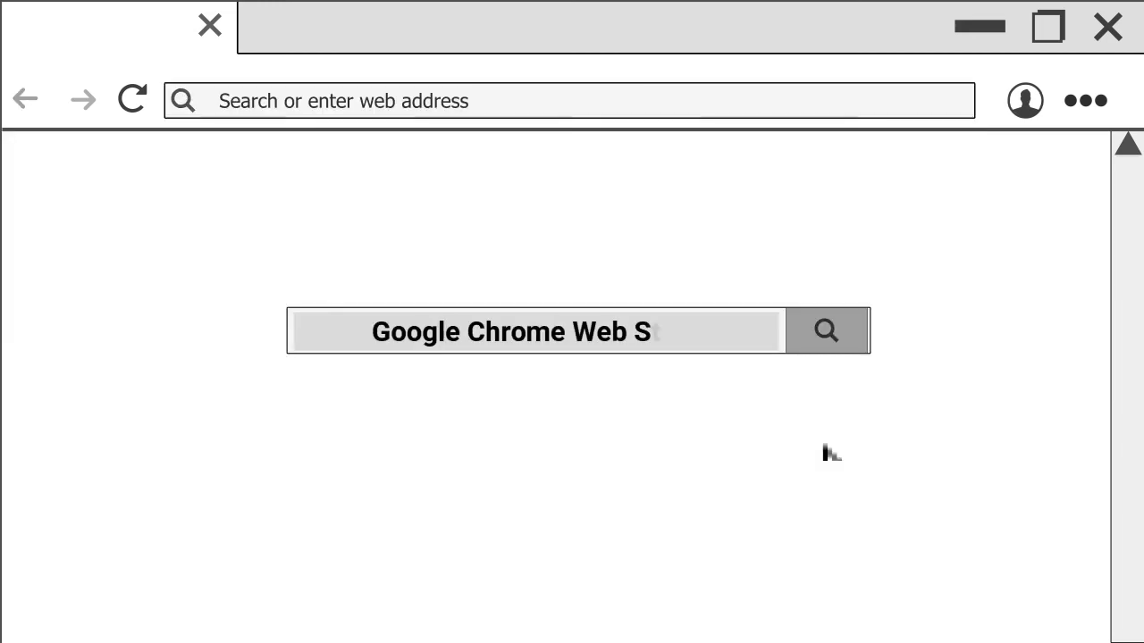
pyautogui.click(826, 331)
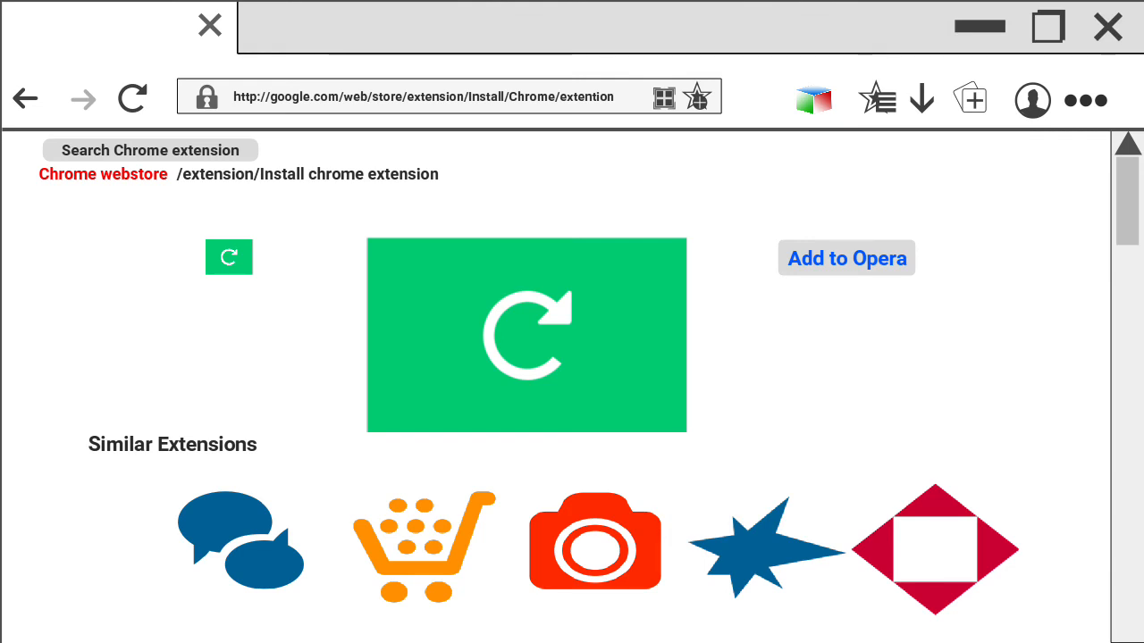